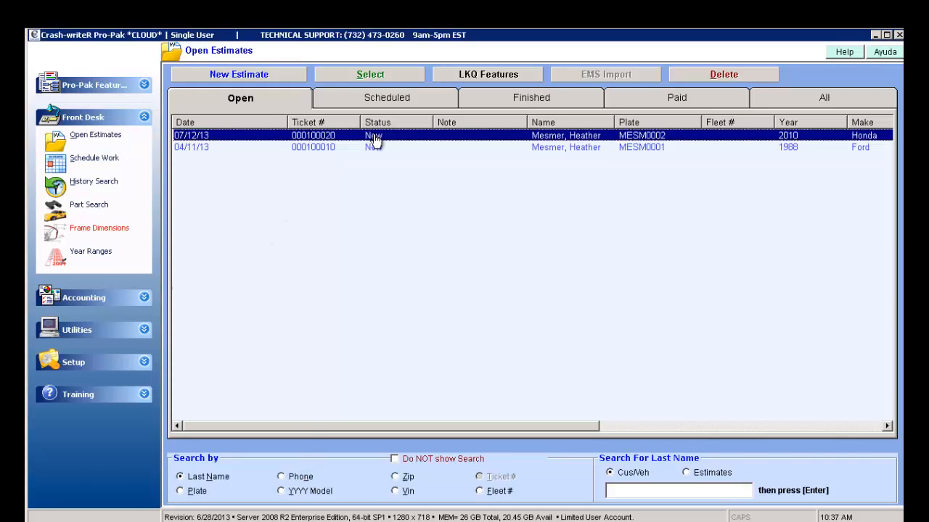
mouse_move(621, 143)
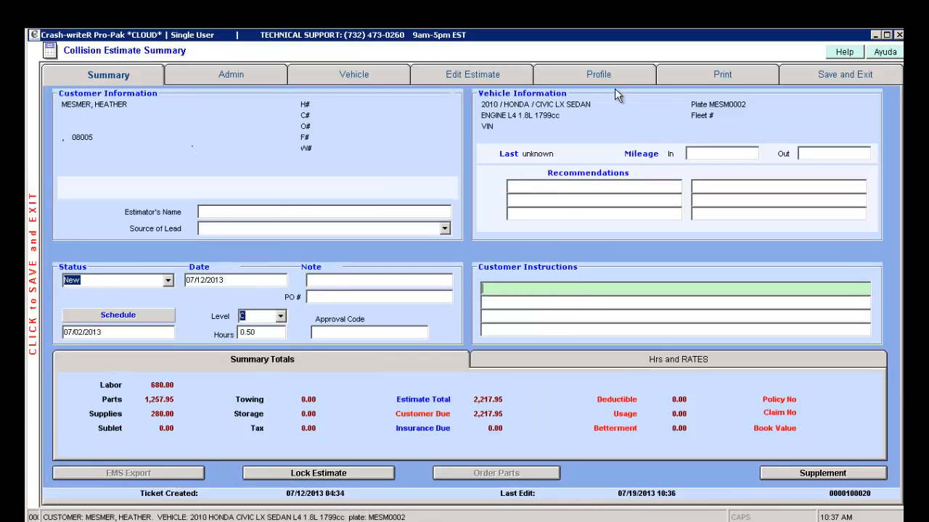
Print one copy of the Honda Civic estimate to the PDFCreator printer.
left_click(721, 74)
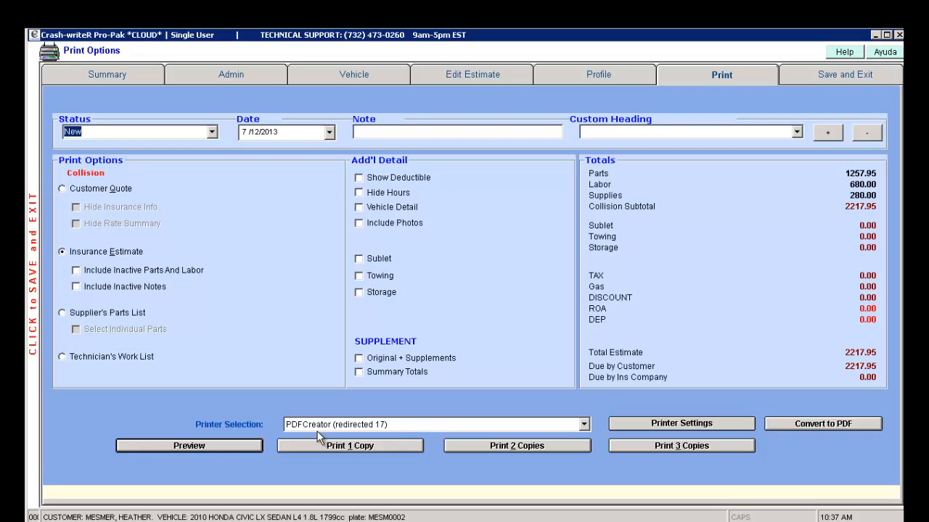
left_click(584, 424)
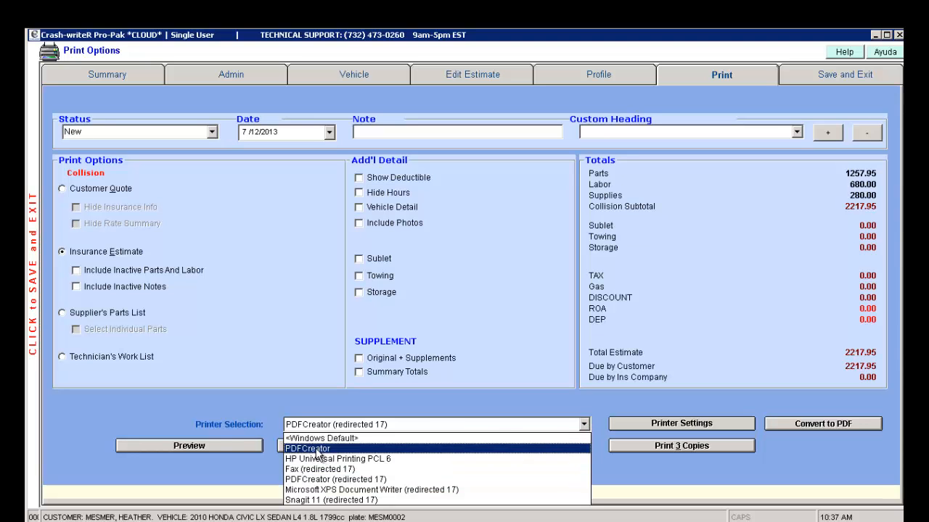
left_click(307, 448)
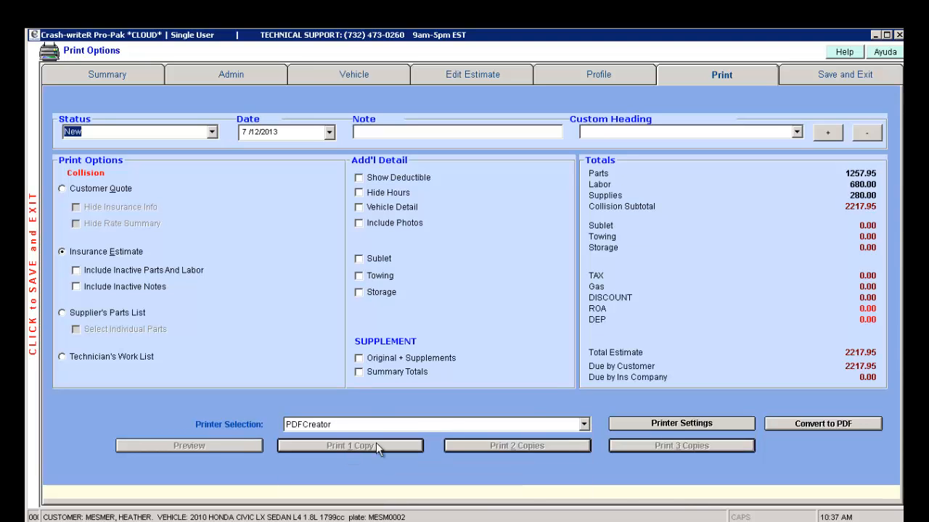
left_click(107, 75)
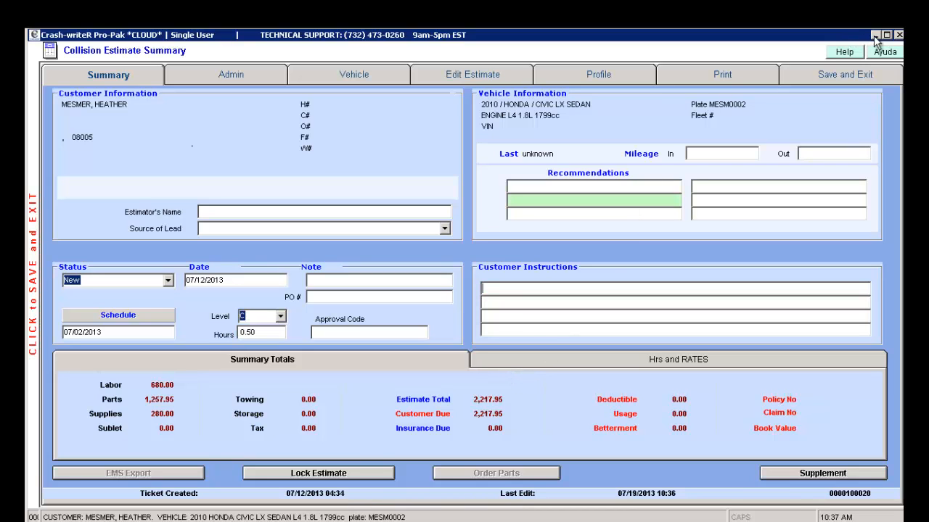
Minimize Crash-writeR and browse to Computer so the C: drive's folders are listed.
left_click(873, 35)
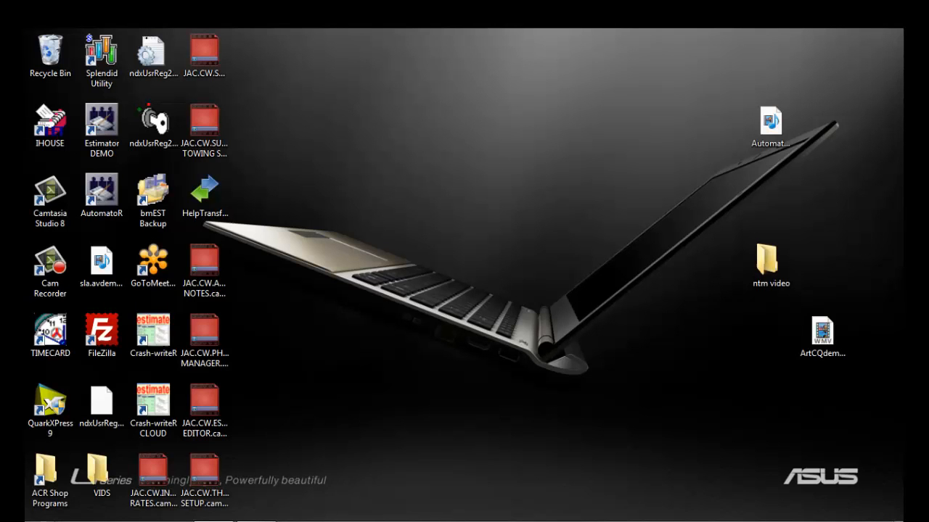
left_click(50, 508)
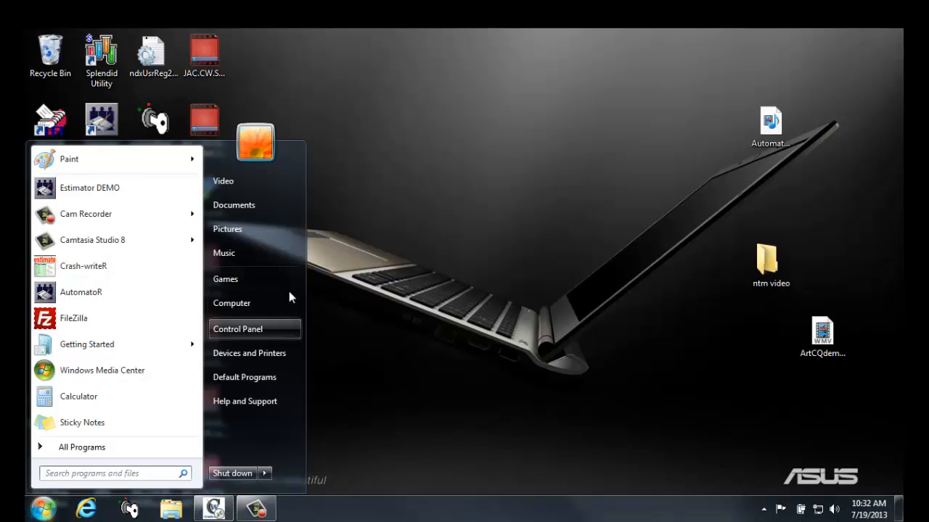
mouse_move(254, 303)
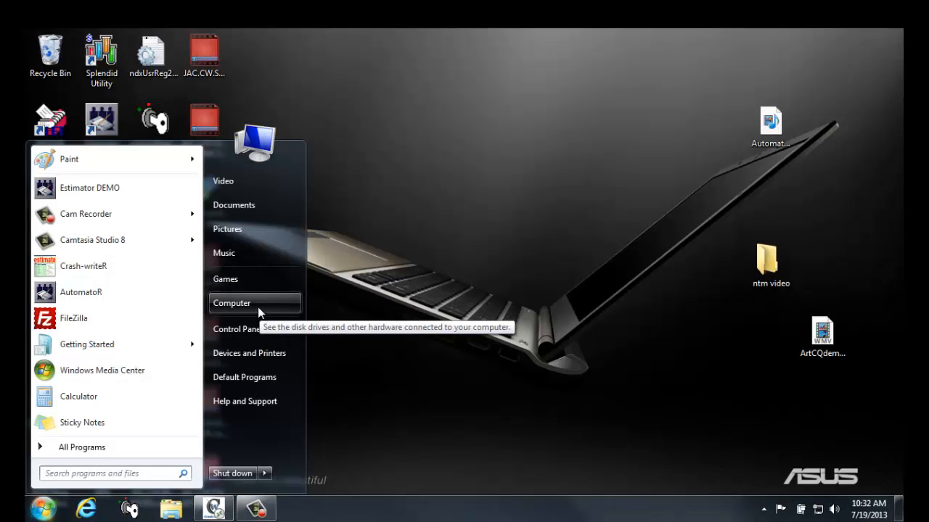
left_click(232, 303)
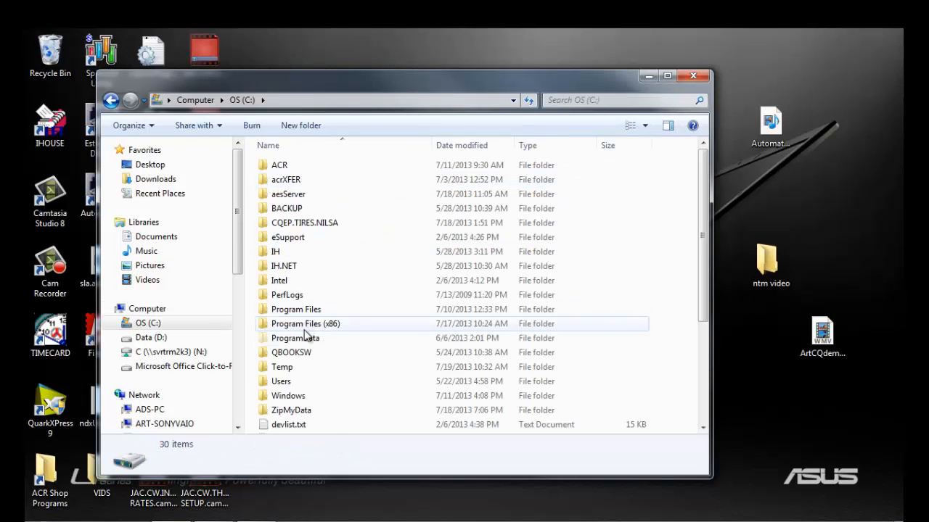
Open 20130719103712.pdf from C:\Temp to view the Honda Civic invoice in Adobe Reader.
left_click(282, 366)
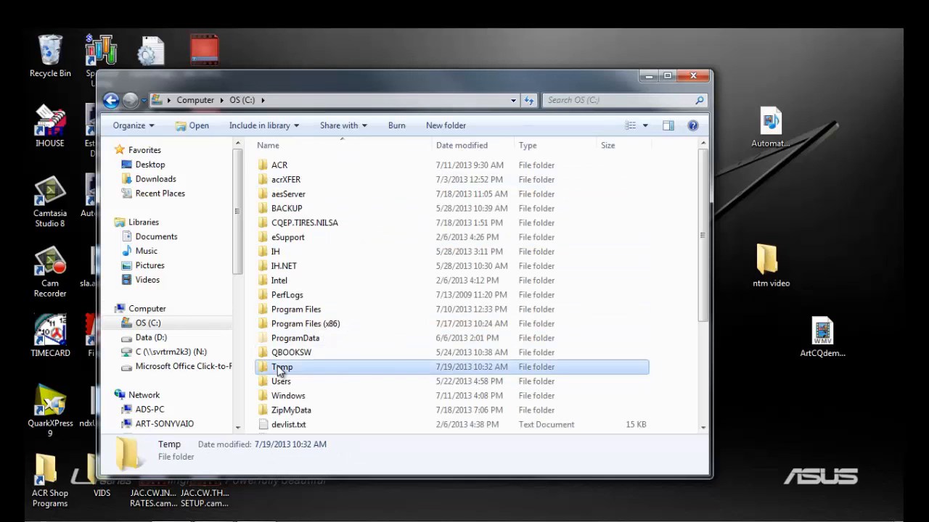
double_click(282, 366)
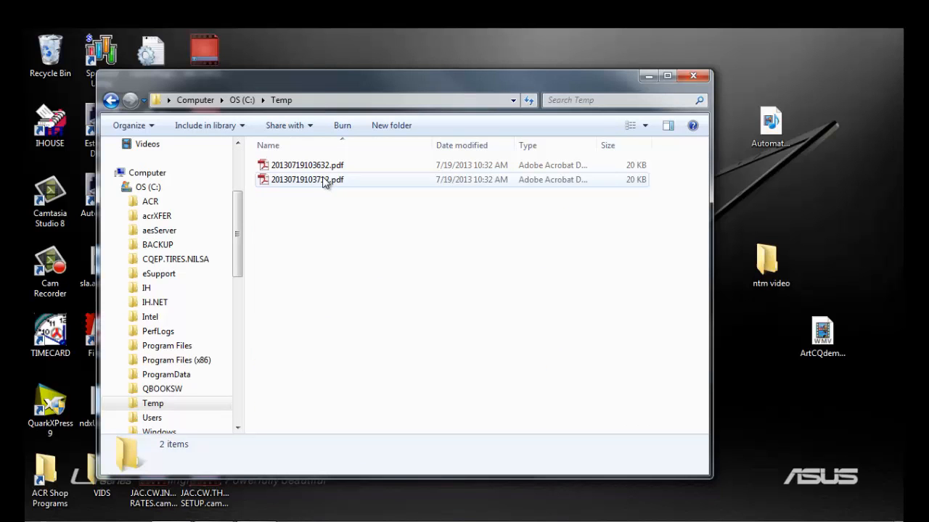
mouse_move(308, 180)
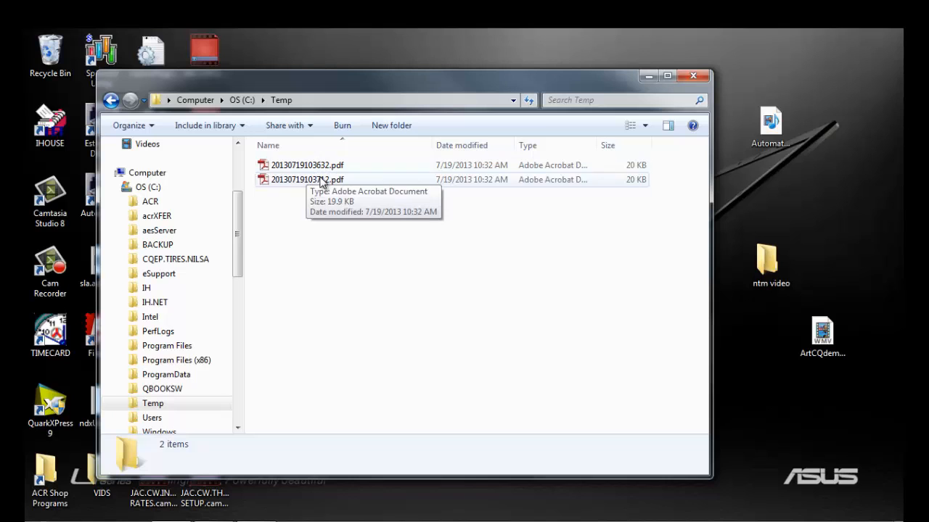
mouse_move(335, 231)
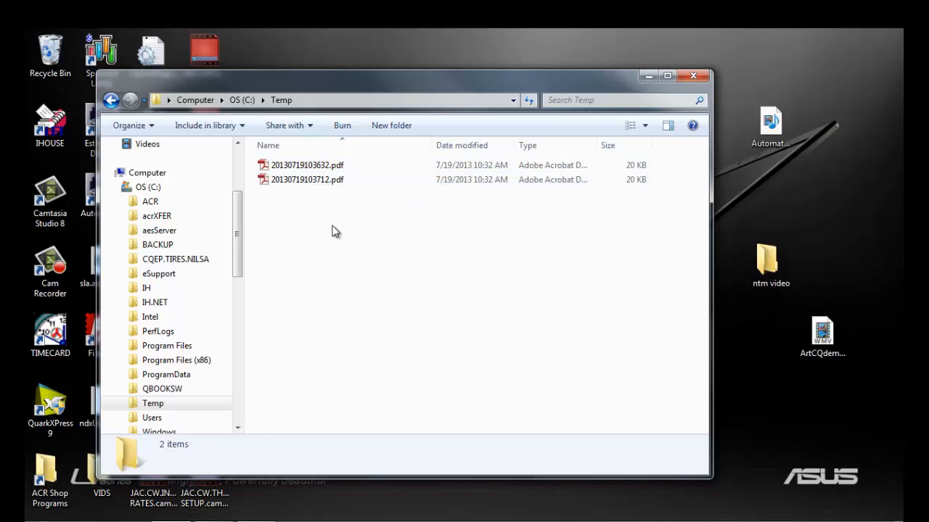
mouse_move(313, 226)
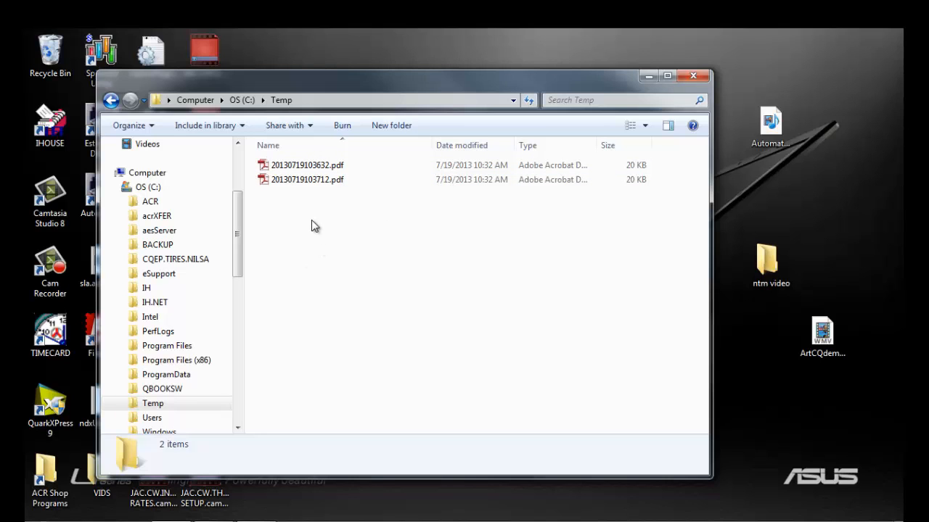
mouse_move(286, 194)
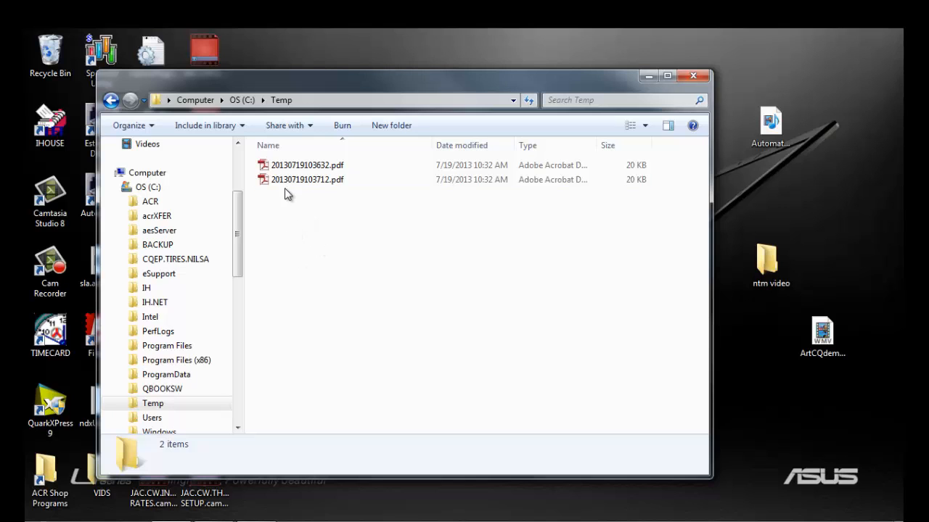
mouse_move(322, 183)
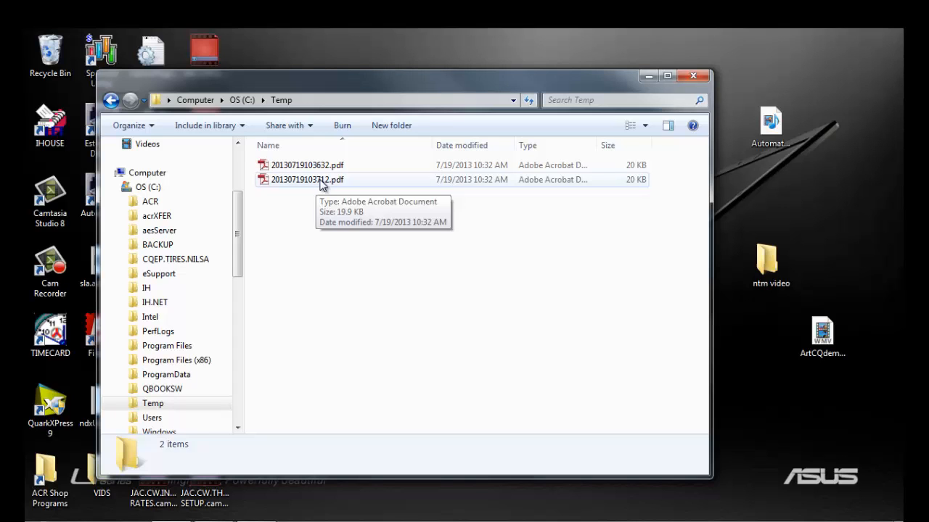
right_click(307, 180)
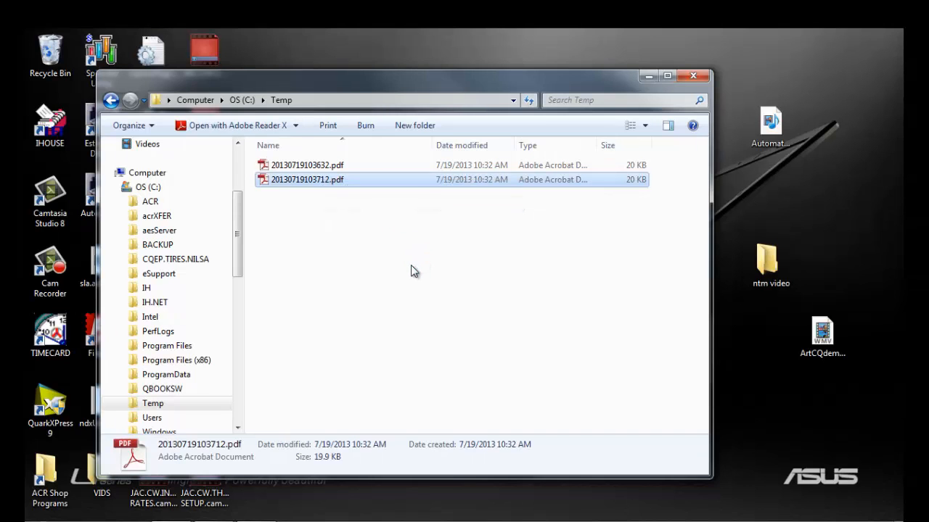
double_click(308, 180)
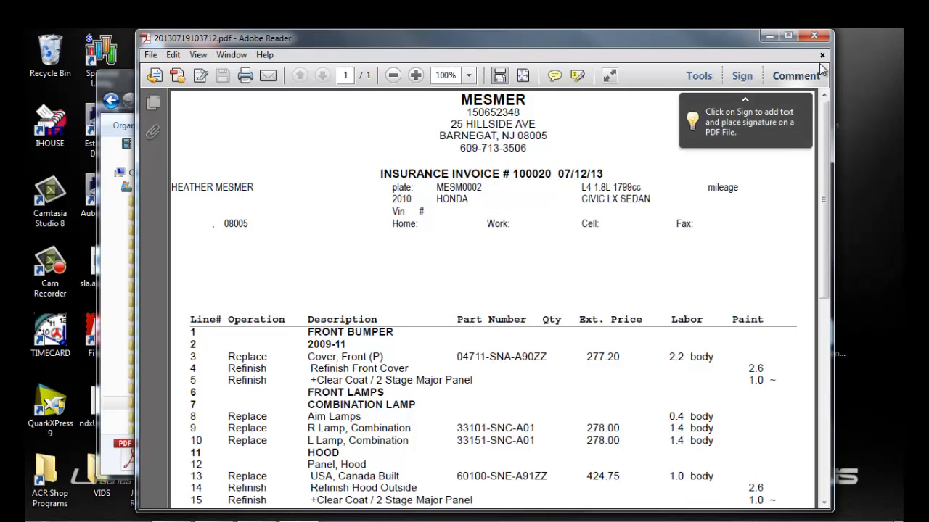